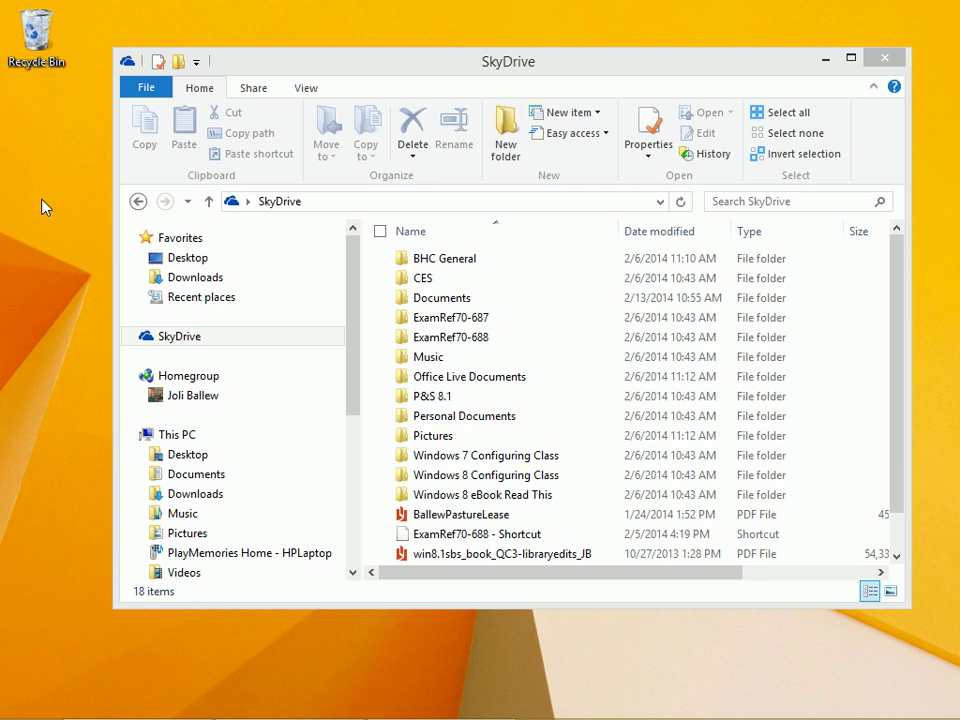
pyautogui.moveTo(54, 226)
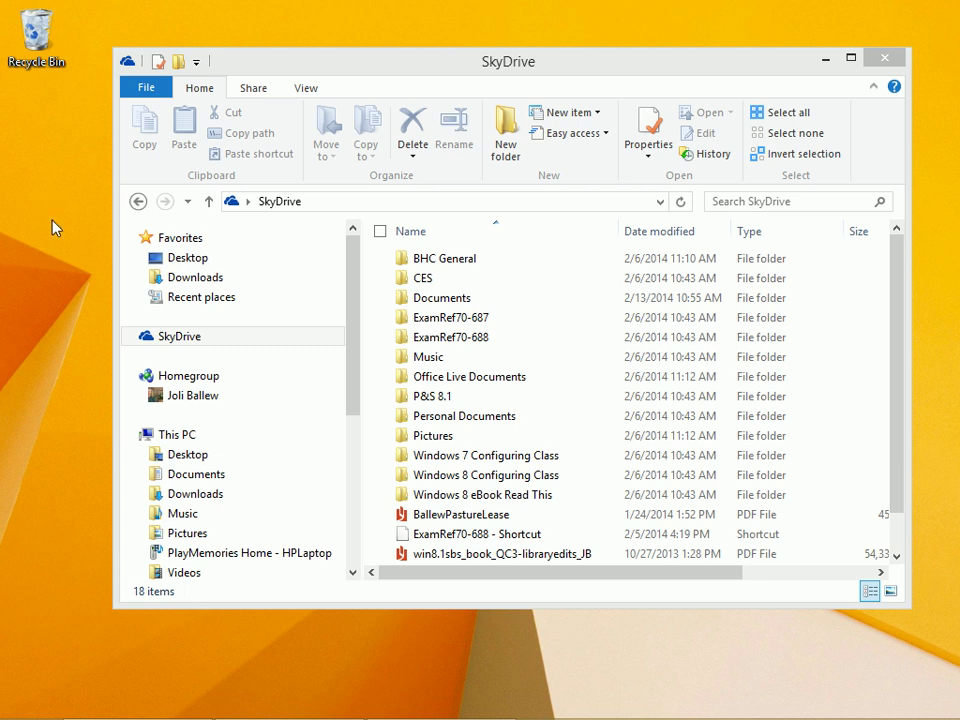
# - Bring up the Start screen showing its Internet Apps tiles
pyautogui.click(180, 336)
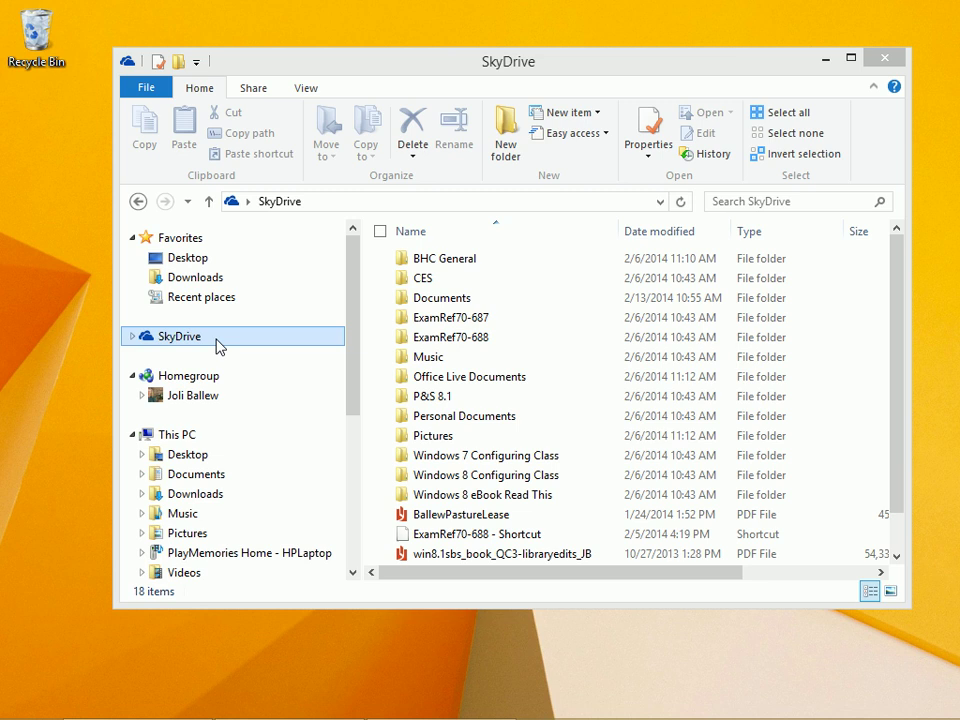
pyautogui.moveTo(32, 344)
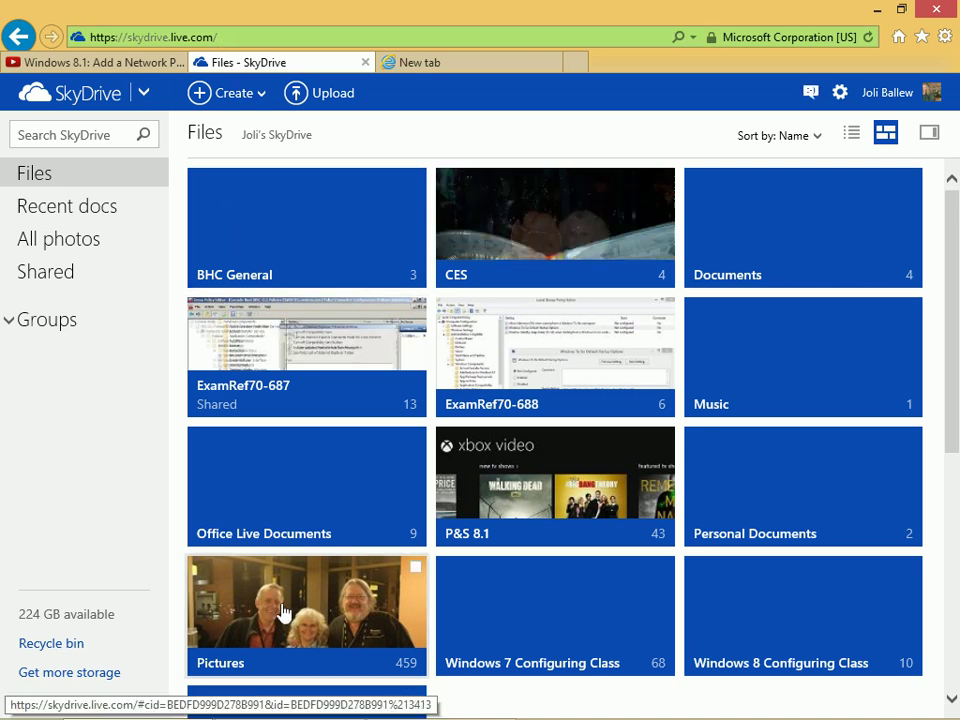
pyautogui.moveTo(760, 232)
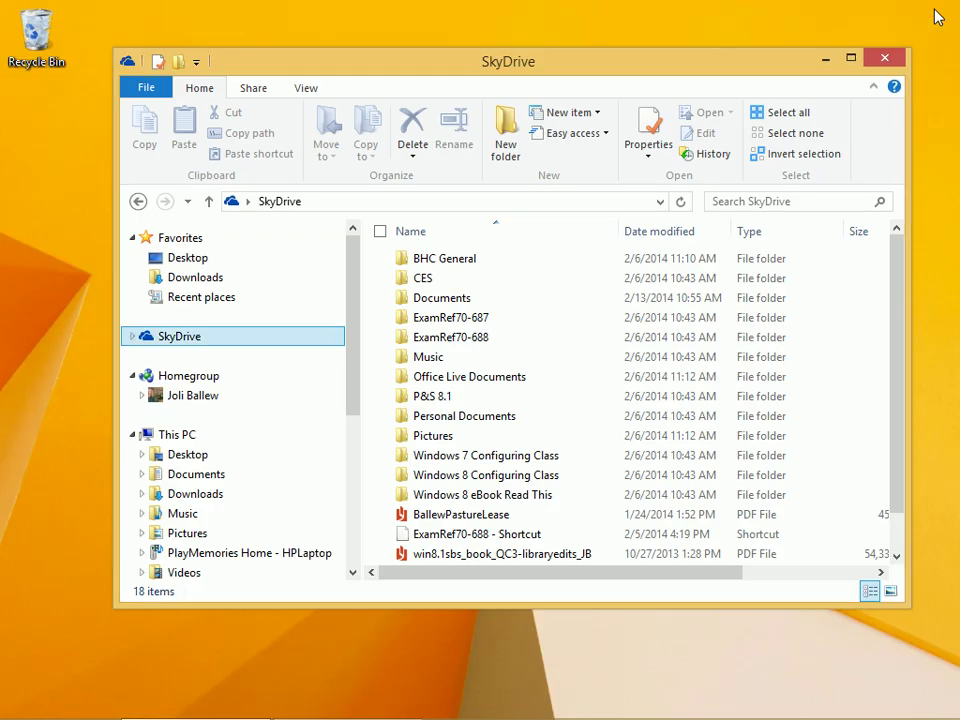
pyautogui.moveTo(4, 696)
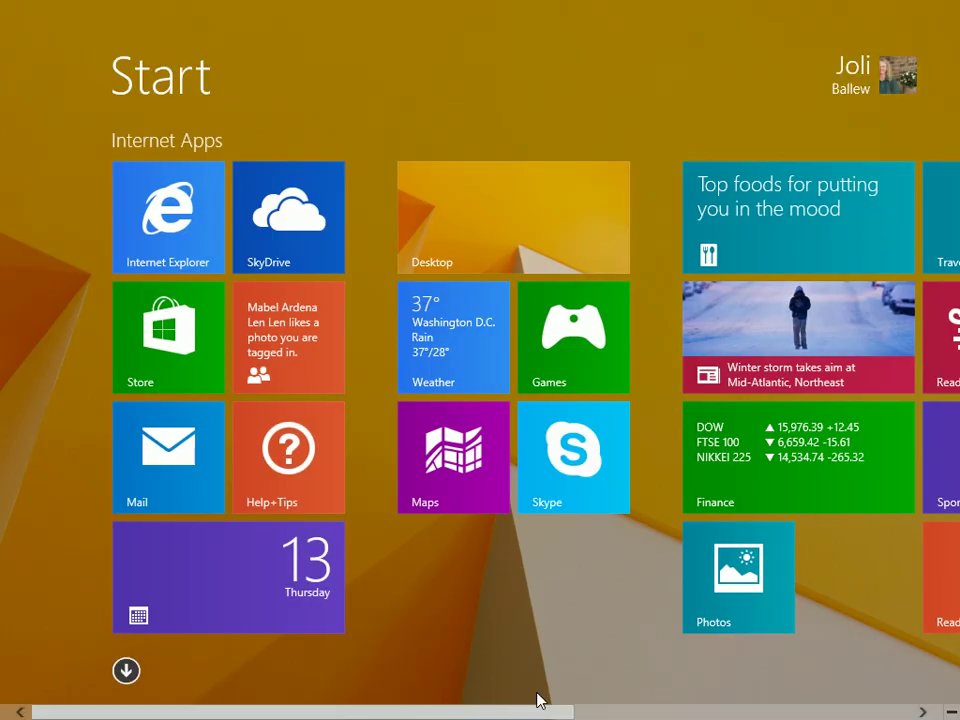
pyautogui.moveTo(84, 278)
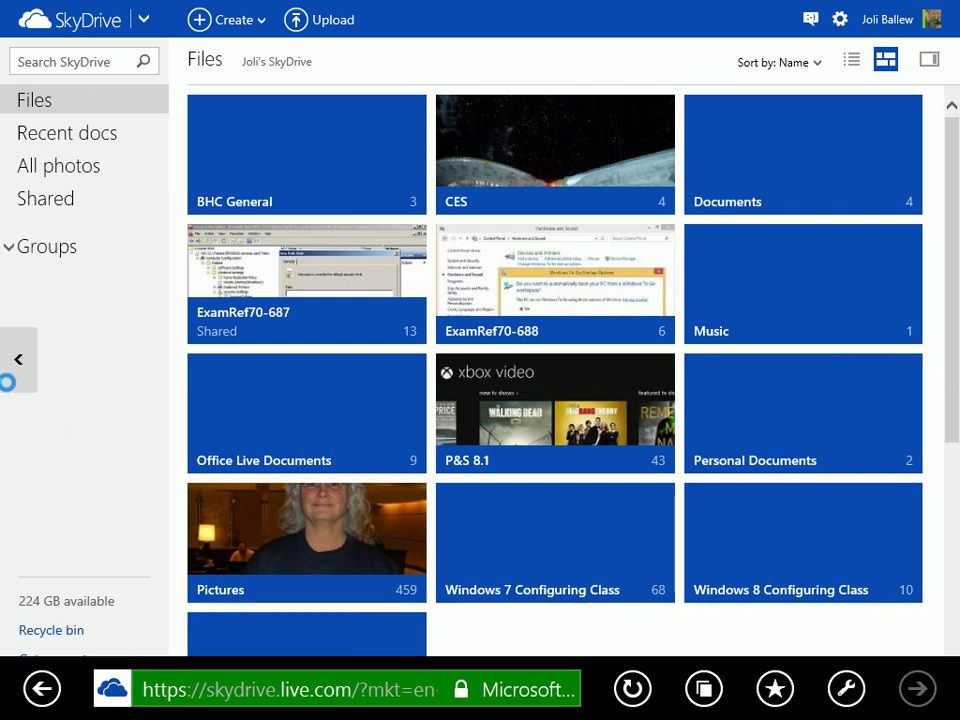
# - View the SkyDrive files in the full-screen browser, then launch the SkyDrive app from Start
pyautogui.click(300, 688)
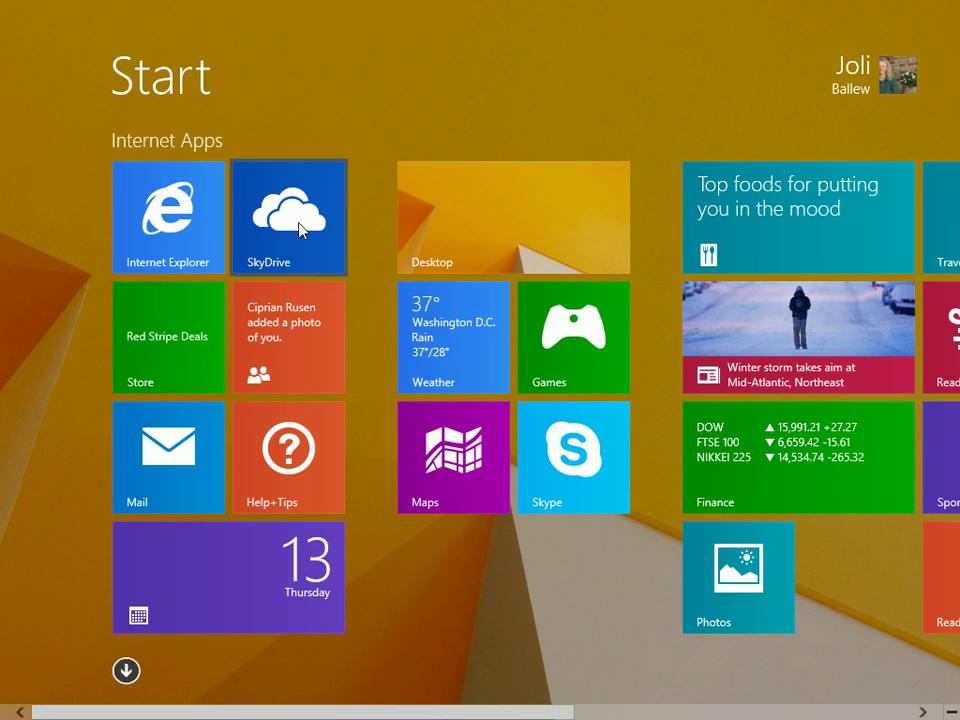
pyautogui.click(288, 216)
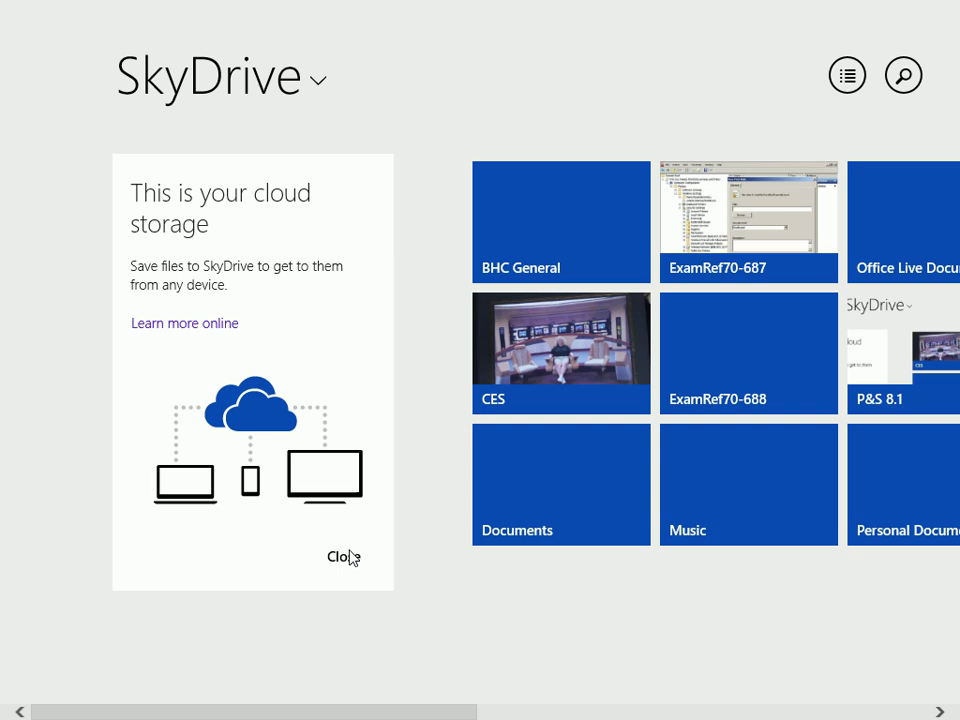
# - Dismiss the 'This is your cloud storage' introduction card, leaving only the folder tiles
pyautogui.click(340, 556)
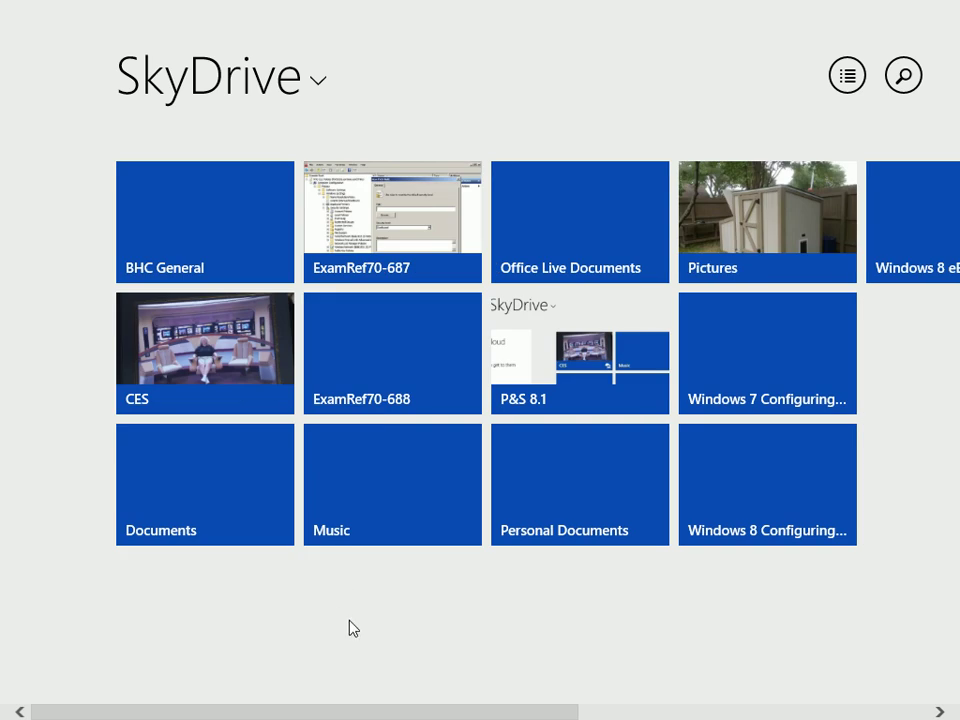
pyautogui.moveTo(910, 422)
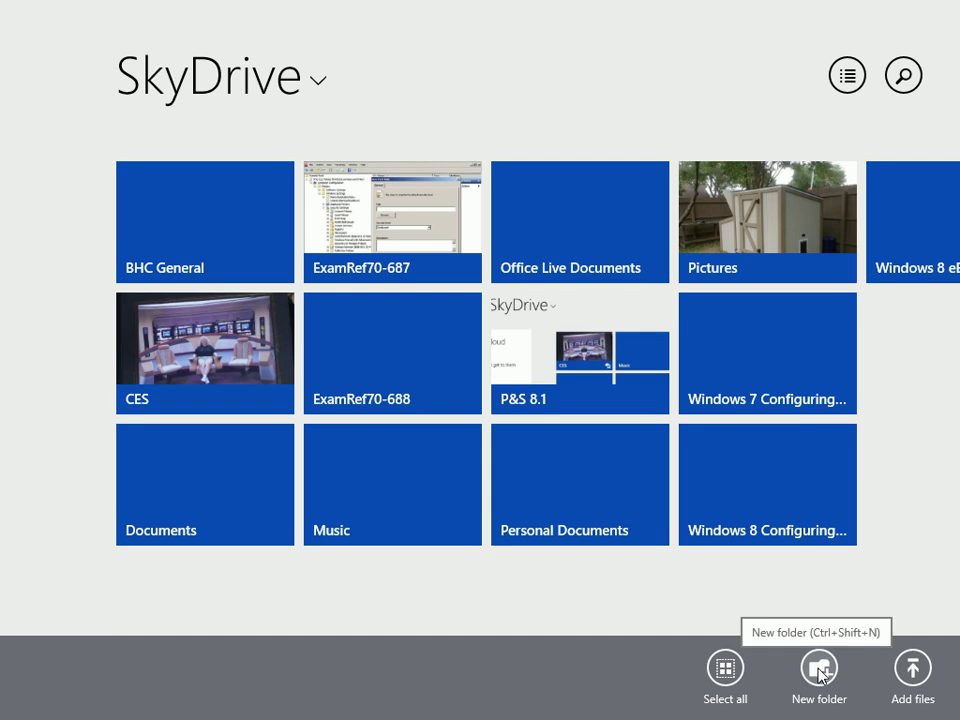
pyautogui.moveTo(924, 472)
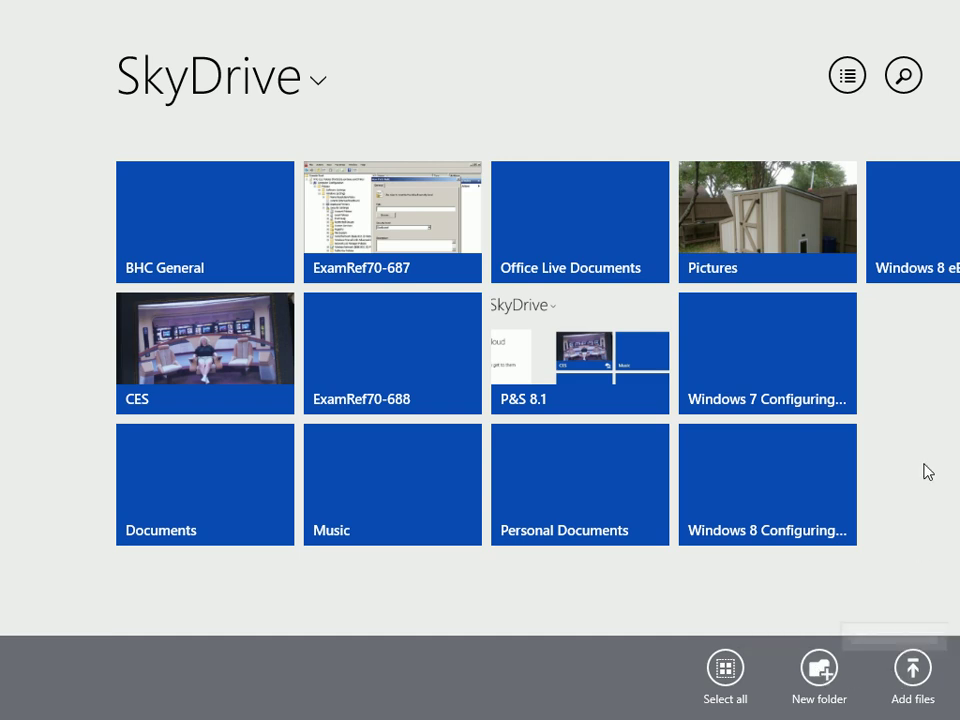
pyautogui.moveTo(910, 442)
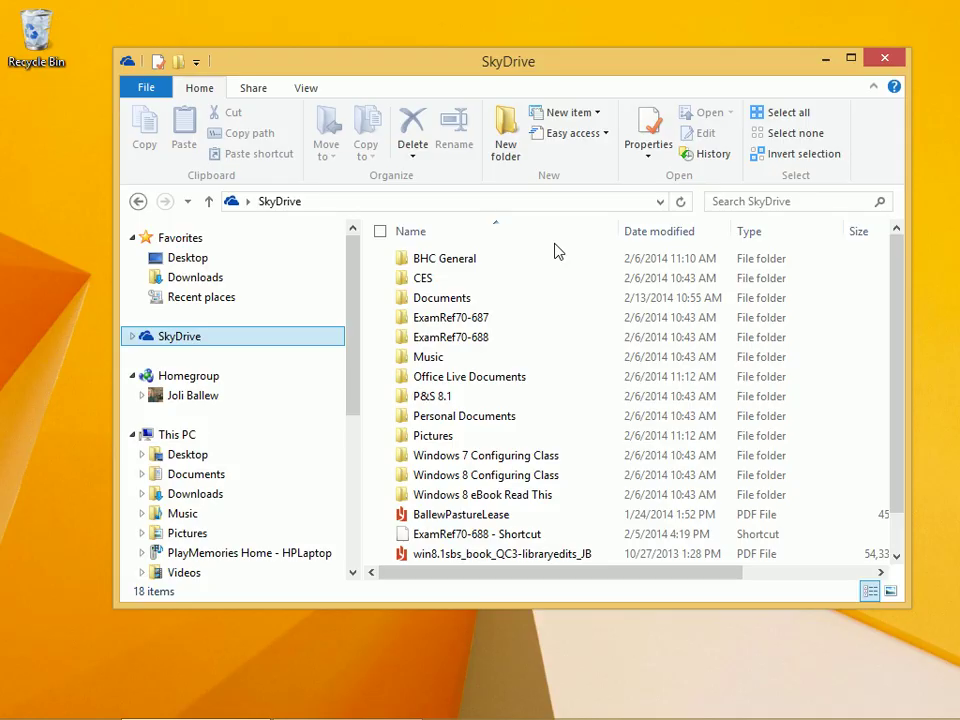
pyautogui.moveTo(558, 258)
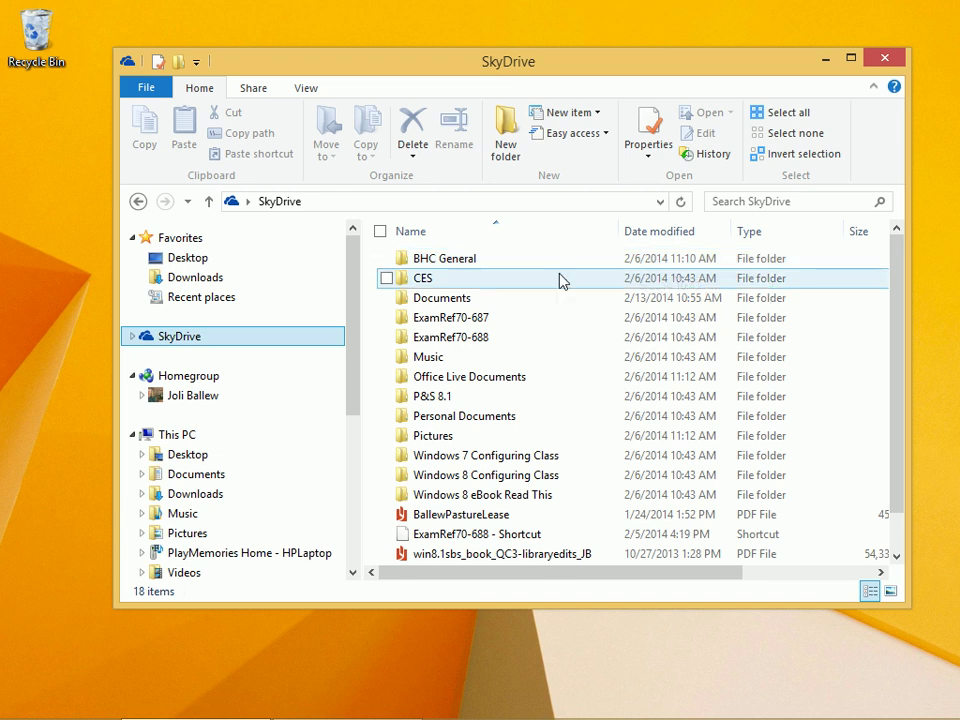
pyautogui.moveTo(450, 316)
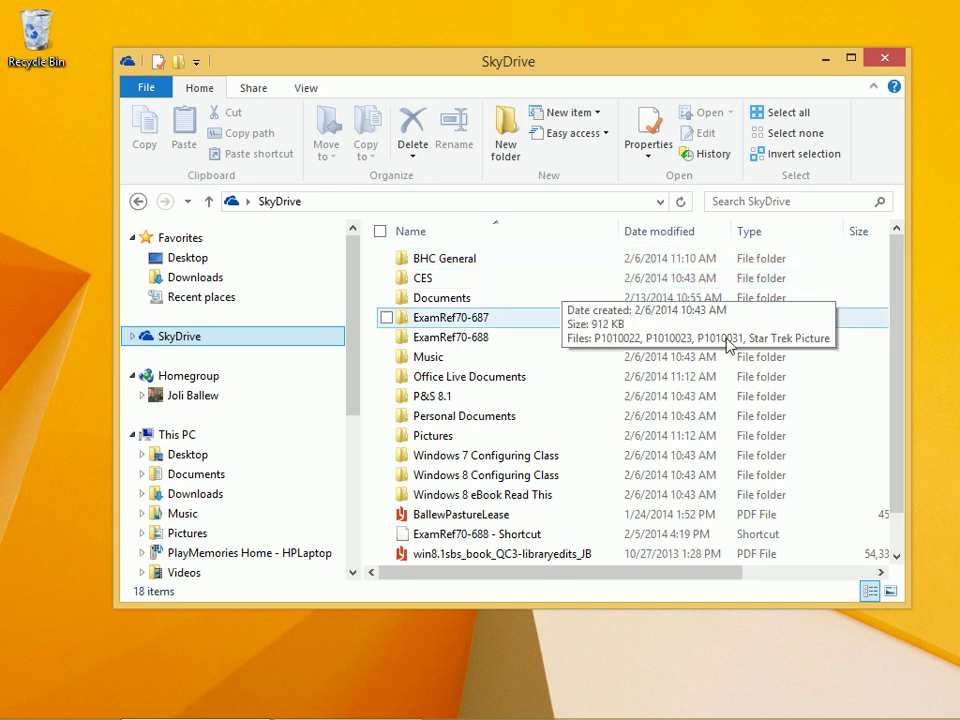
pyautogui.moveTo(942, 410)
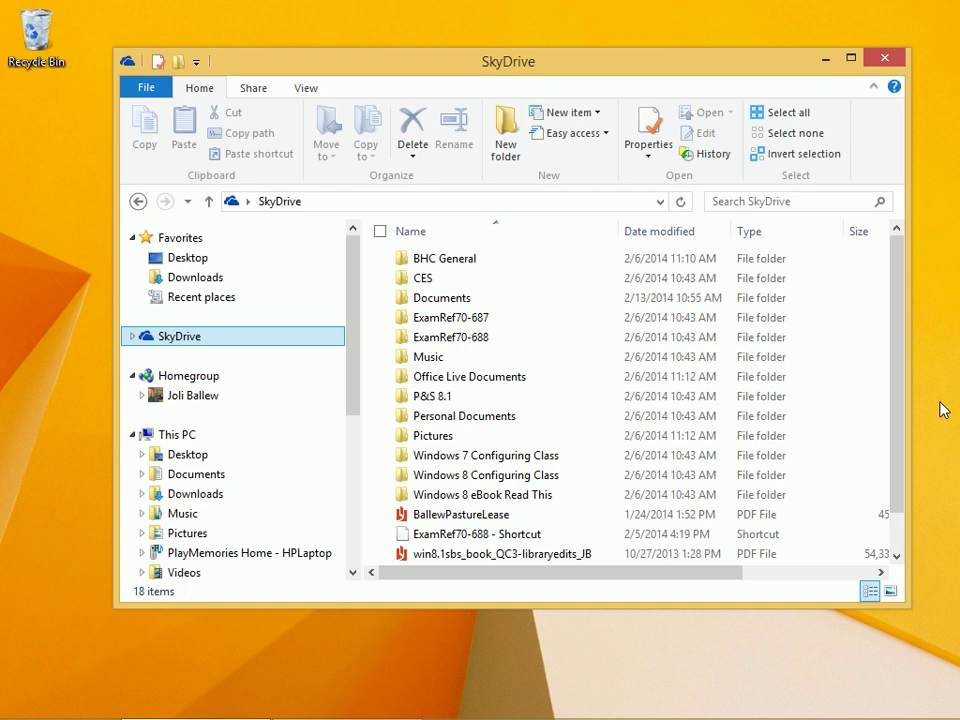